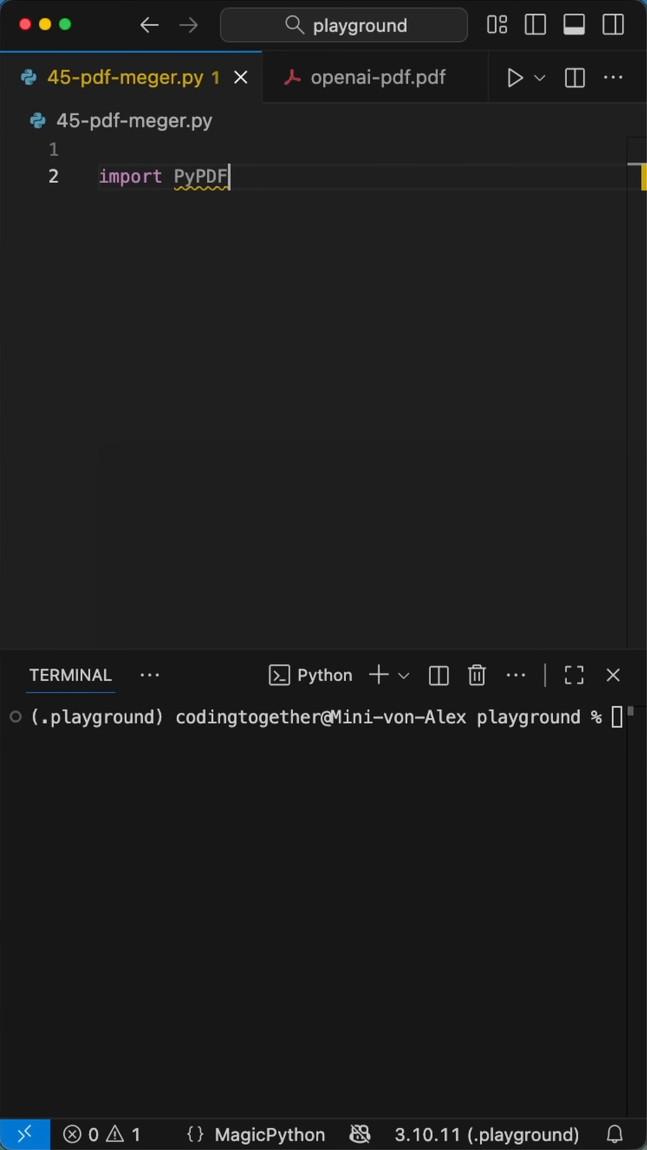
Add 'import PyPDF2' and 'import os' plus a '# pip install PyPDF2' comment
type("2")
type("import os")
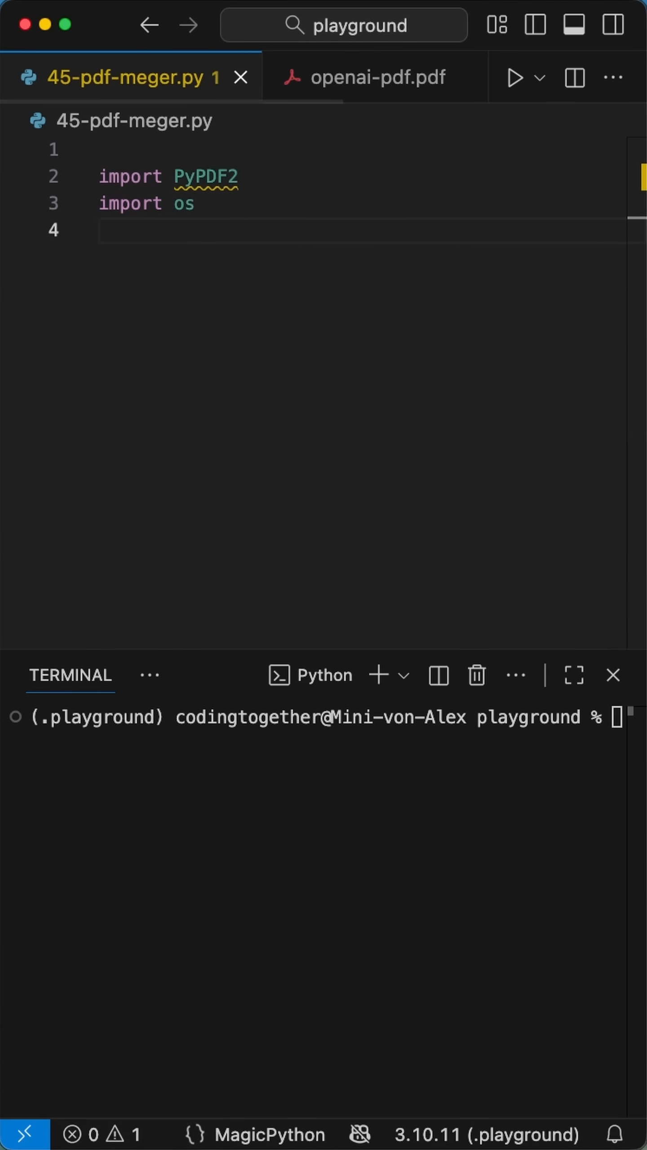
type("# pip install PyPD")
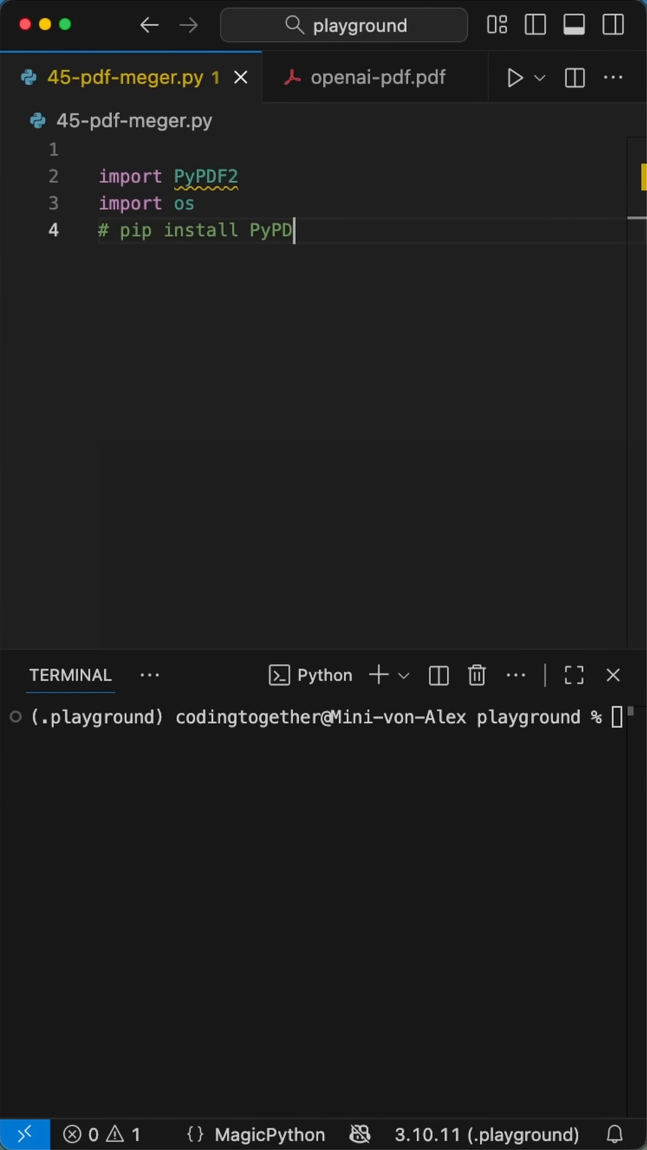
type("F2")
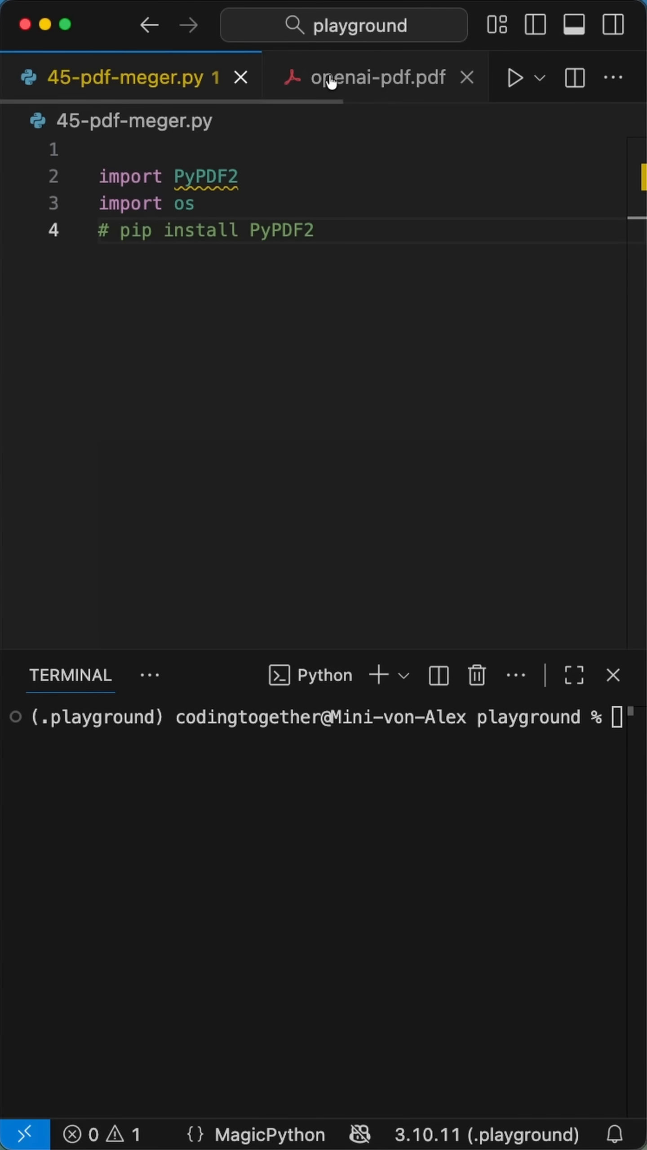
Run 'pip install PyPDF2' in the integrated terminal so the import resolves
left_click(378, 78)
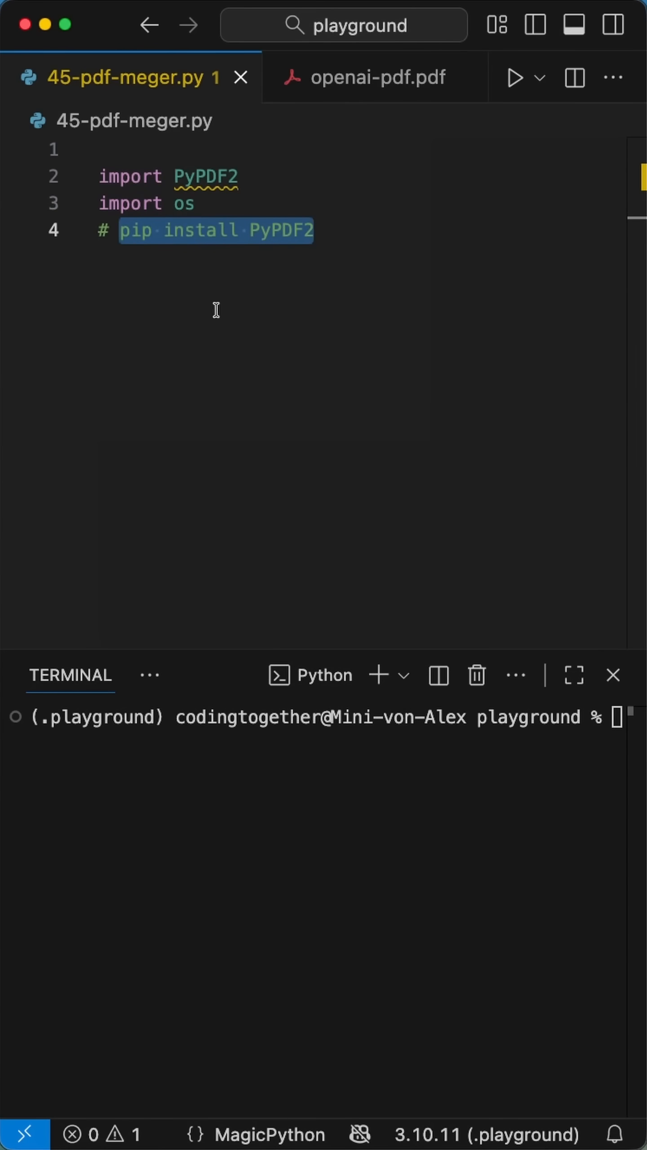
type("pip install PyPDF2")
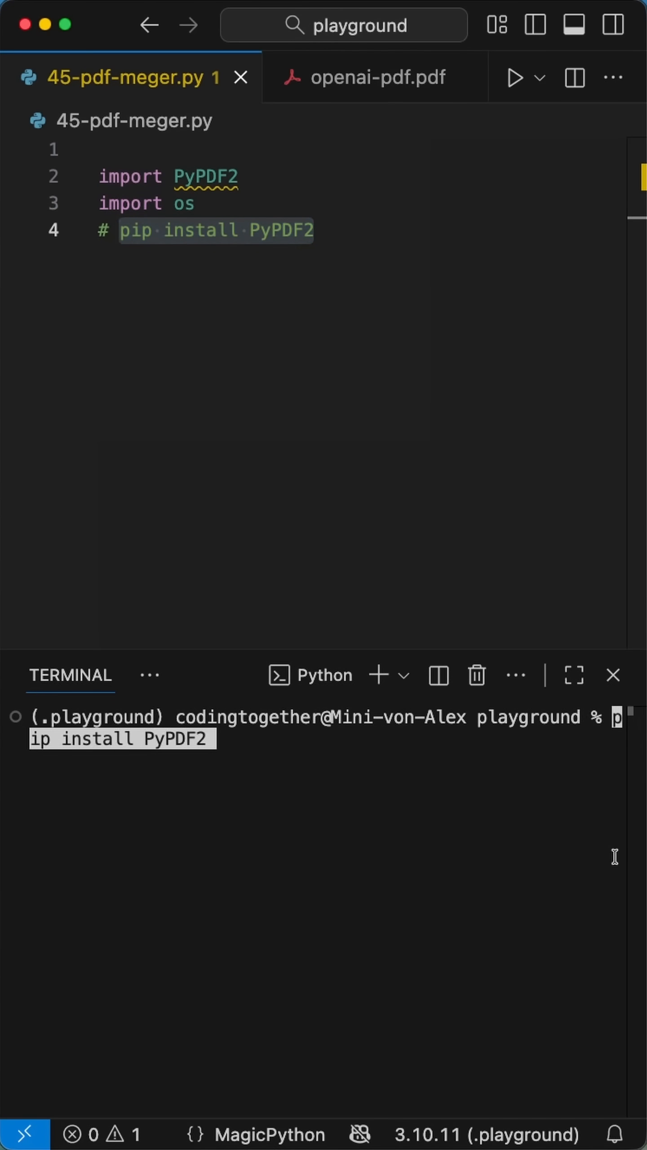
key("Enter")
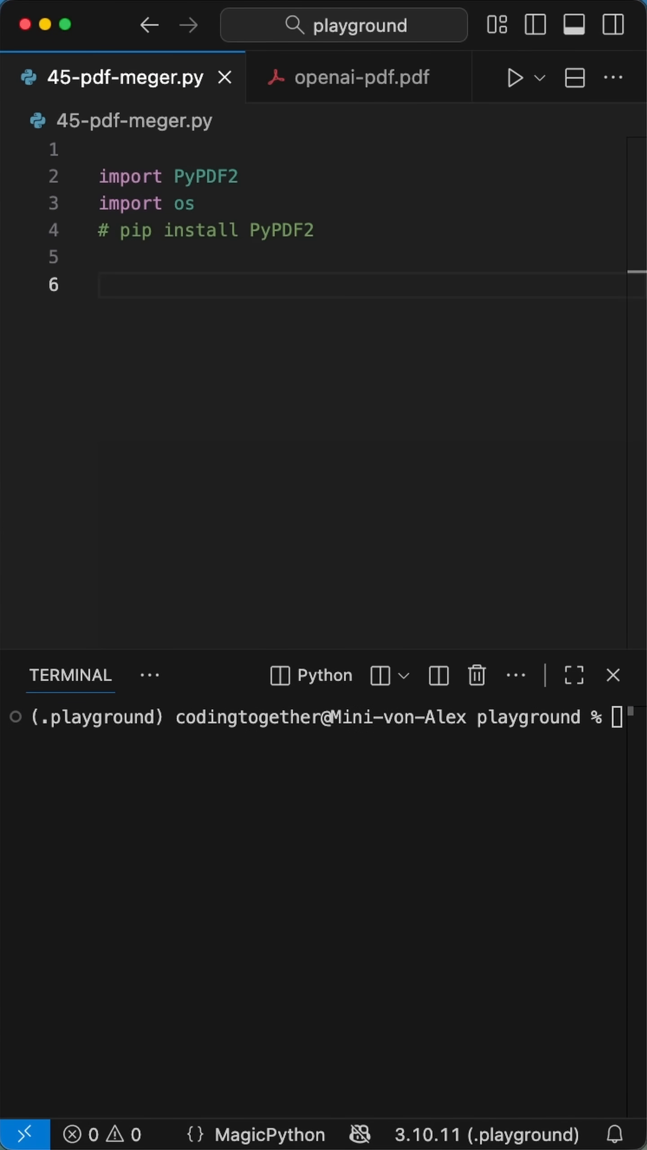
Create merger = PyPDF2.PdfMerger() and loop over os.listdir(os.getcwd())
type("merger")
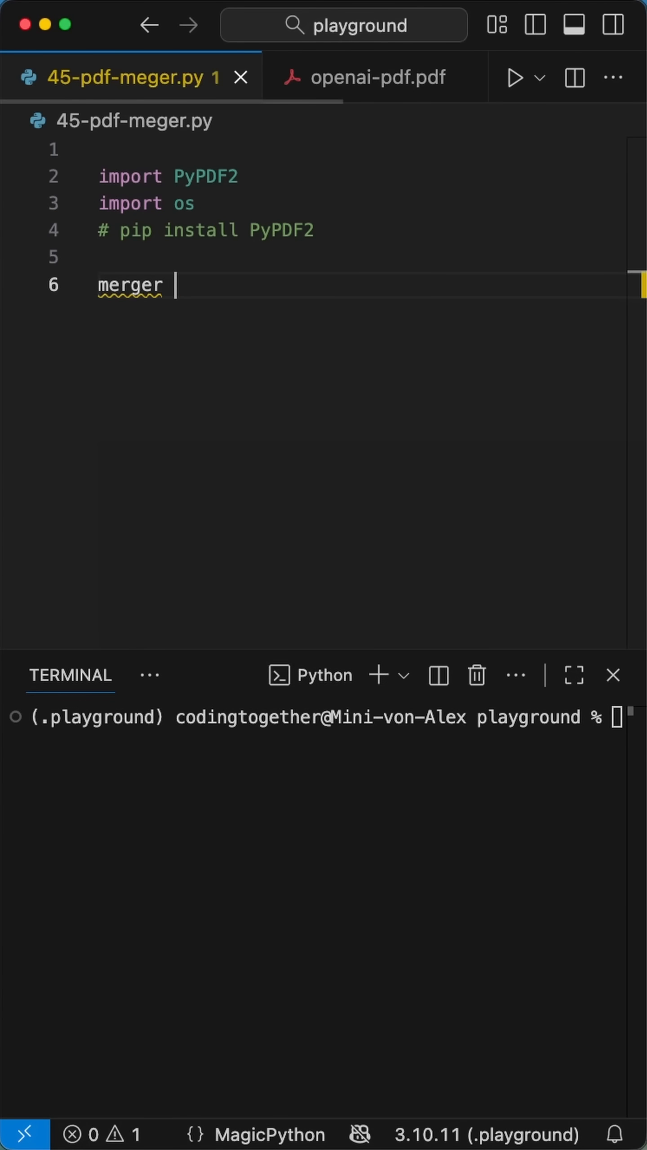
type("= PyPDF2.PdfMerger(")
type("for filename in o")
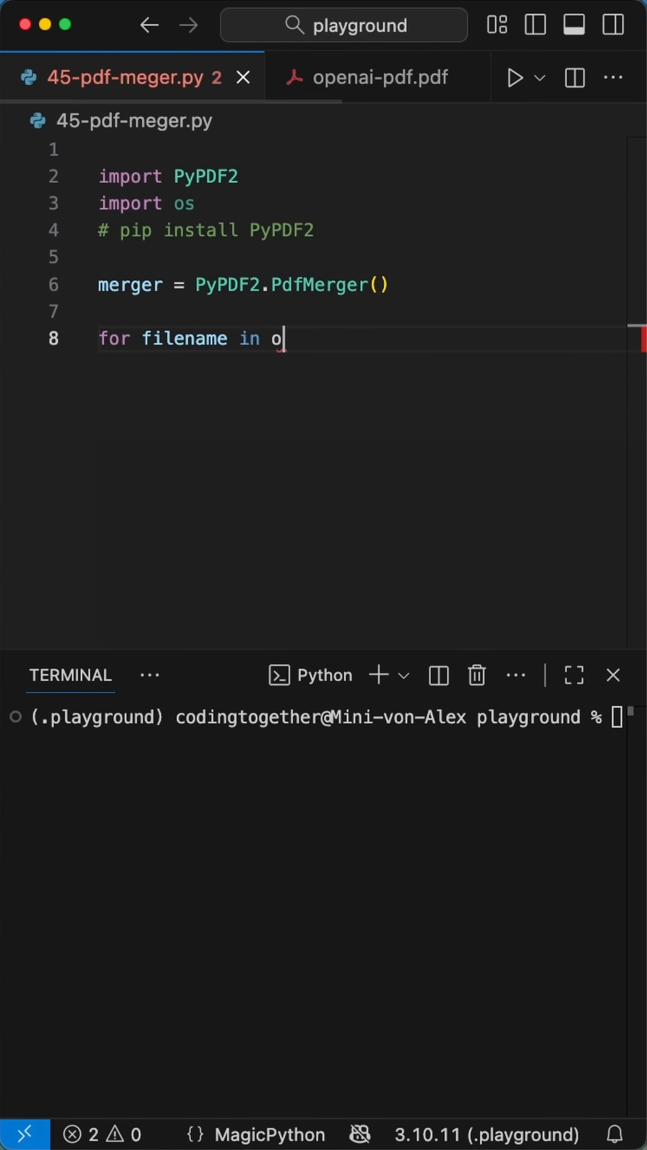
type("s.listdire")
type("merge")
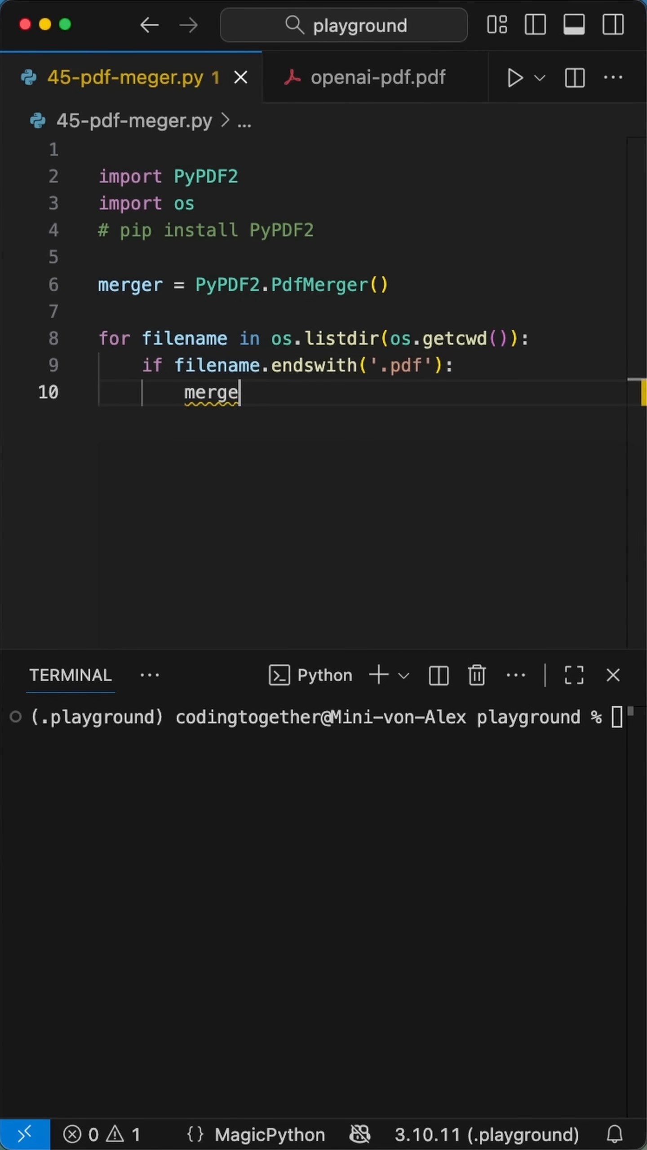
Append each .pdf filename to the merger and write the result to "merged.pdf"
type("r.append(filenam)")
type("merg")
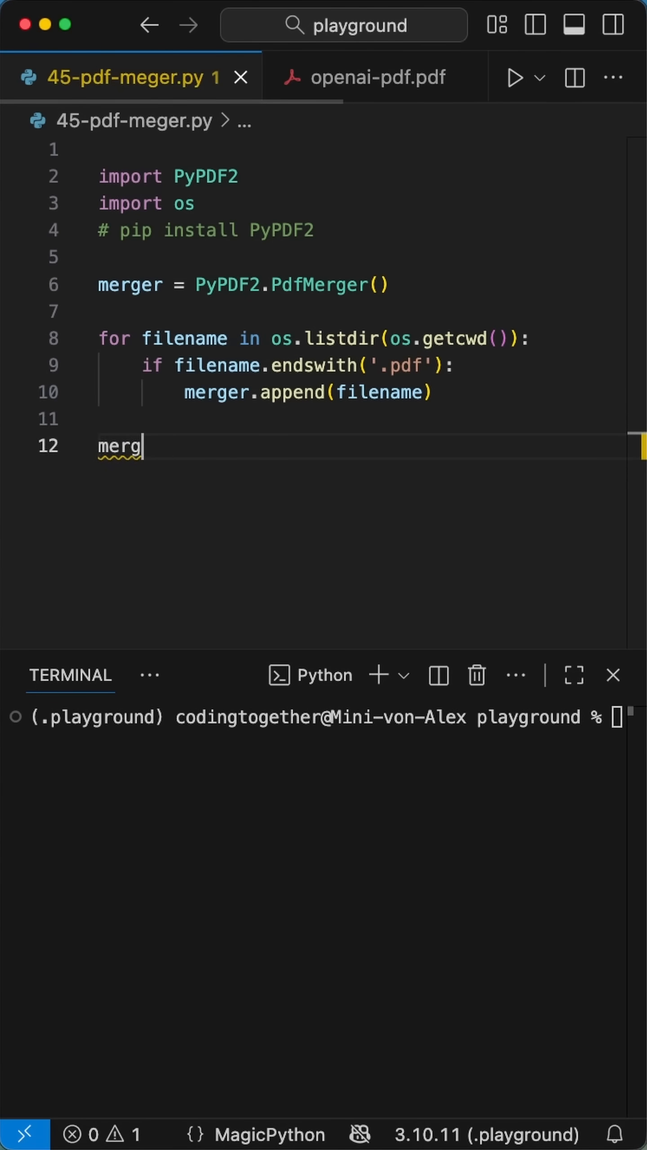
type("er.write(\"merged.p")
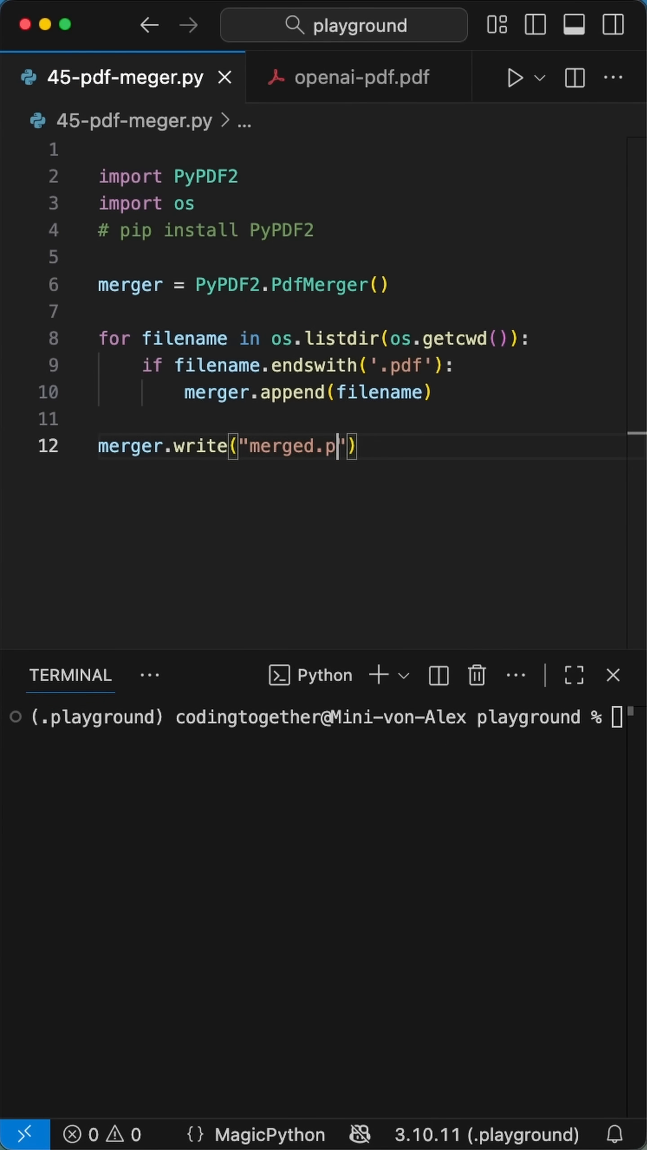
type("merger")
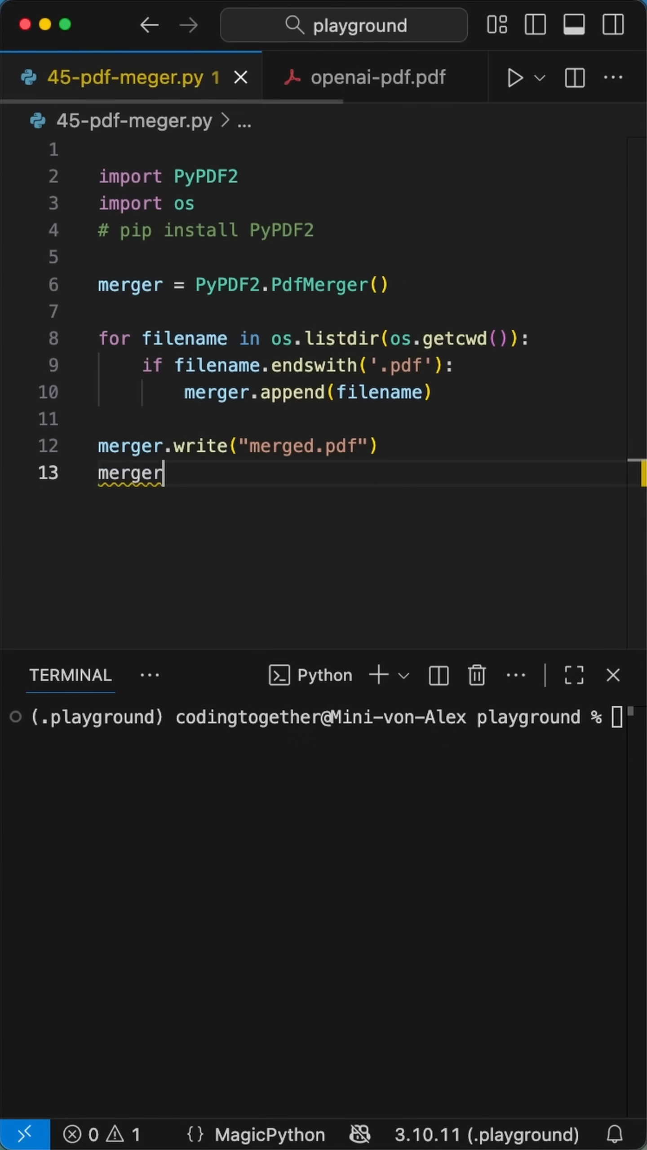
Add merger.close() and print("PDFs successfully merged!"), then save the script
type(".close()")
type("print(\"PDFs succ")
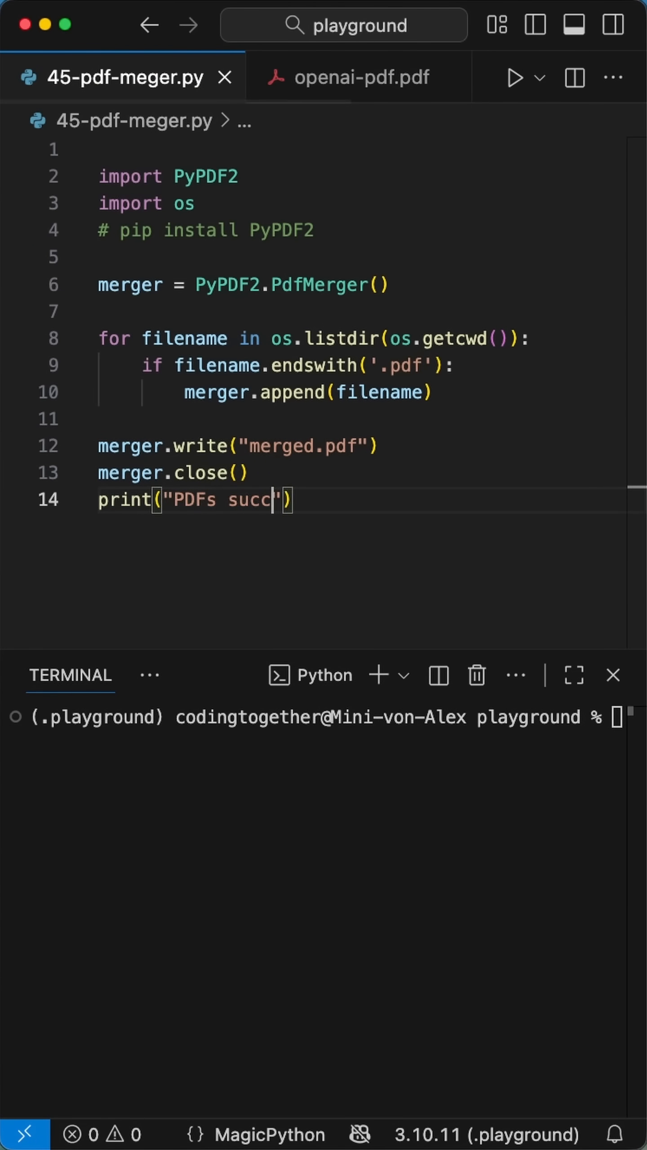
type("essfully merged!")
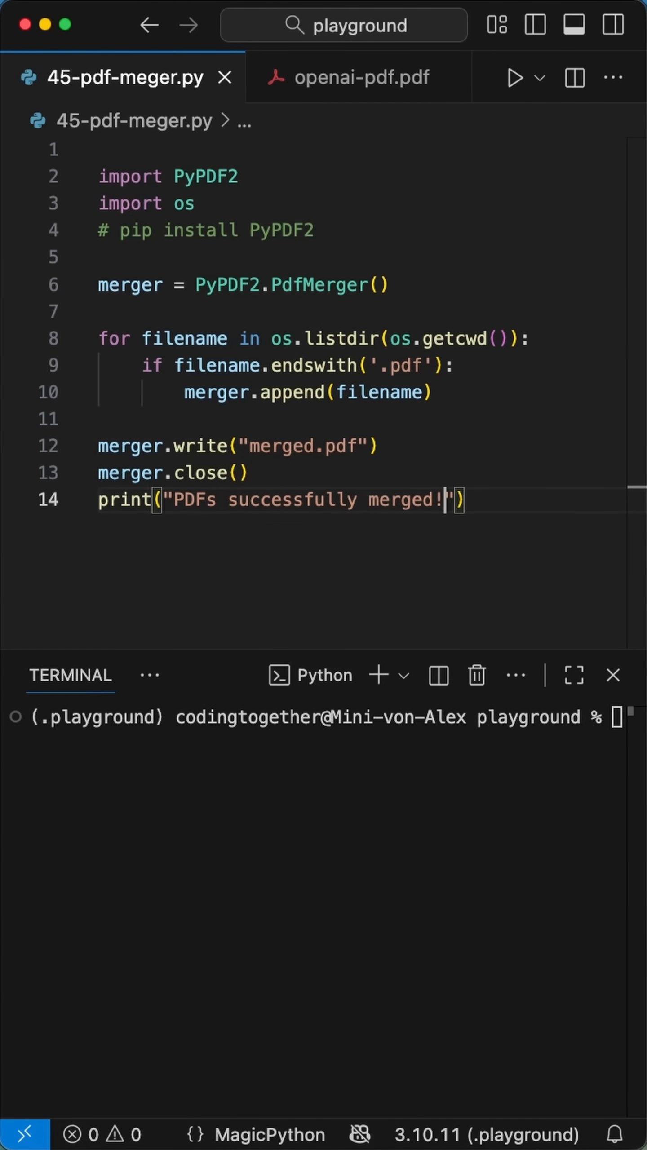
key("End")
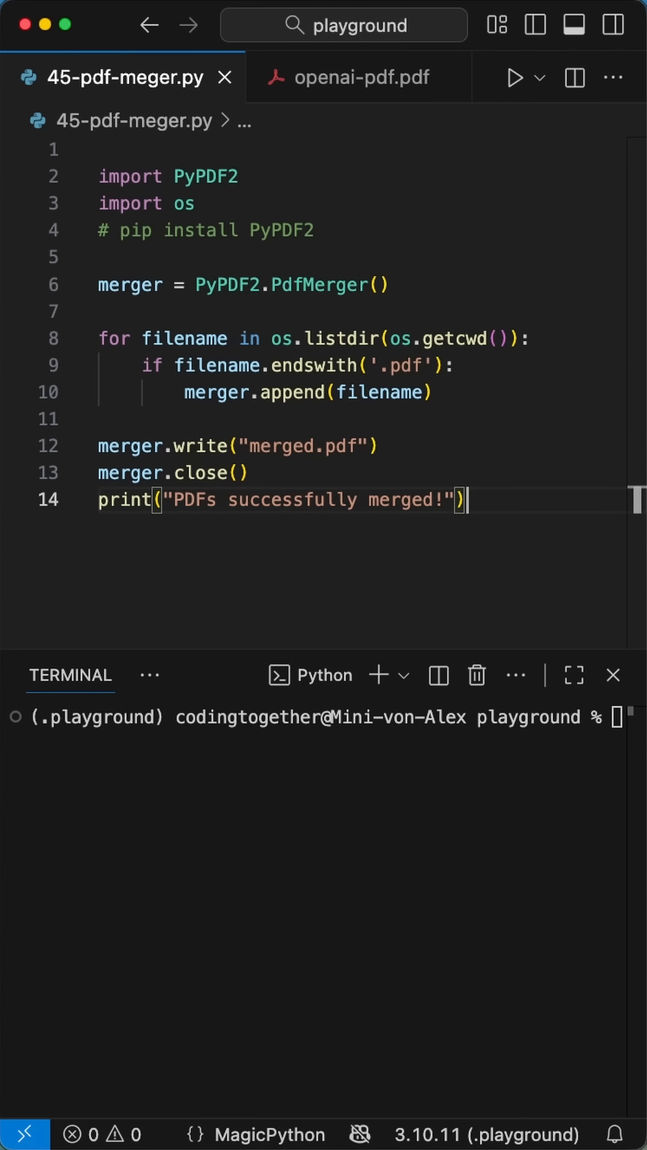
Run the script and review the resulting three-page merged.pdf
left_click(513, 77)
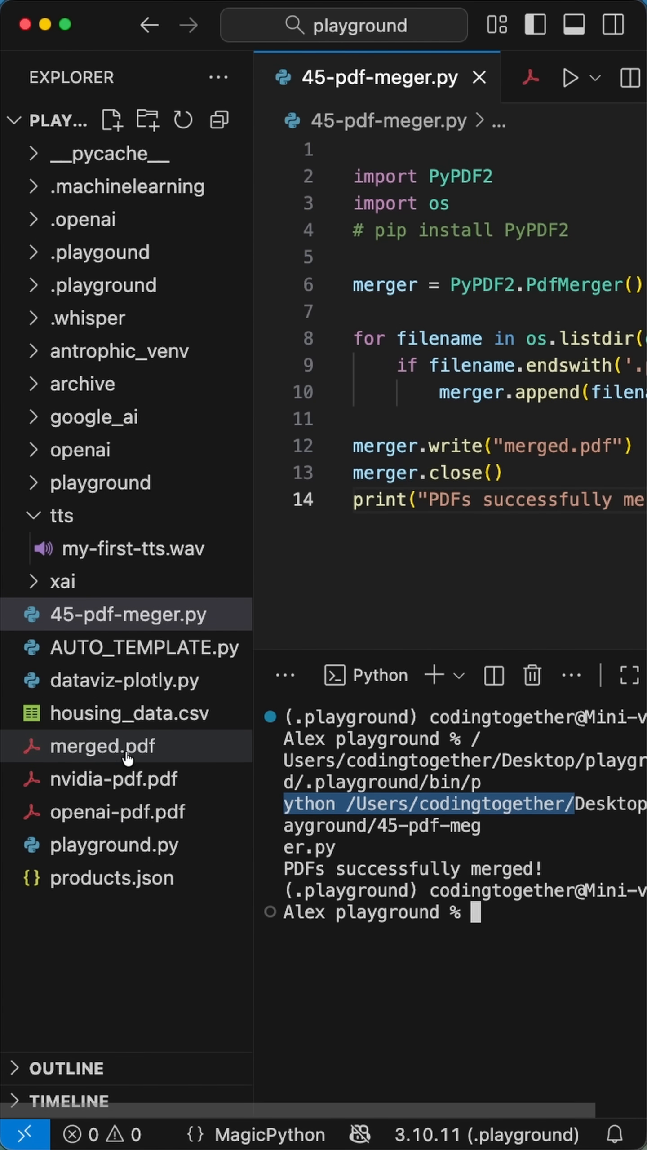
left_click(103, 747)
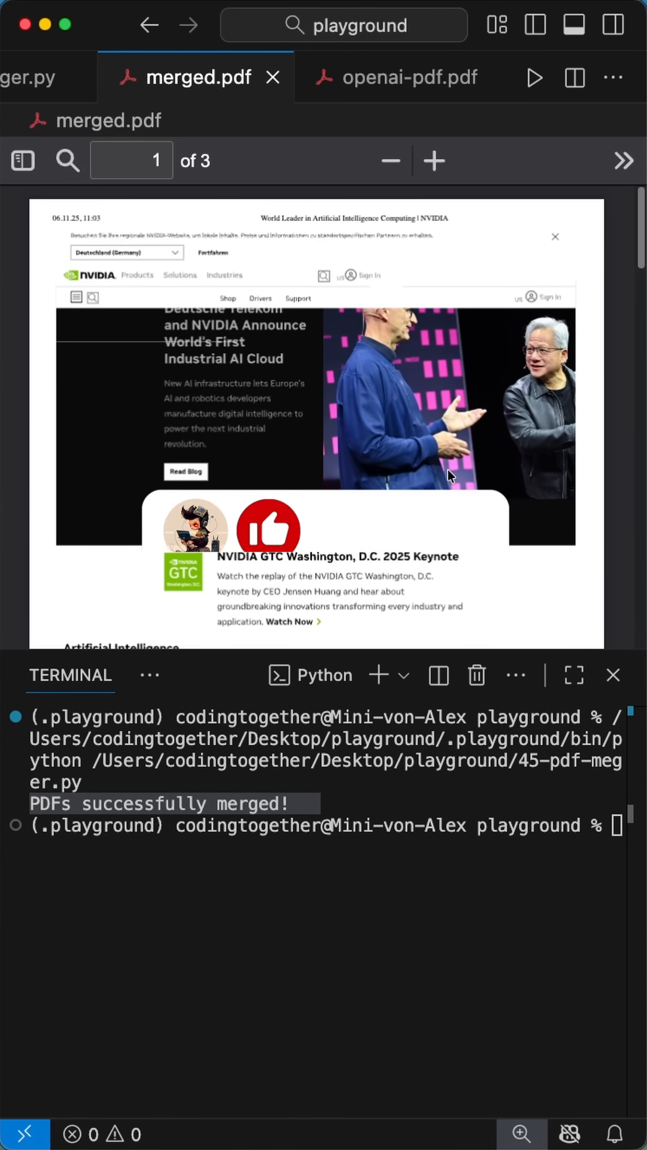
scroll("down", 3)
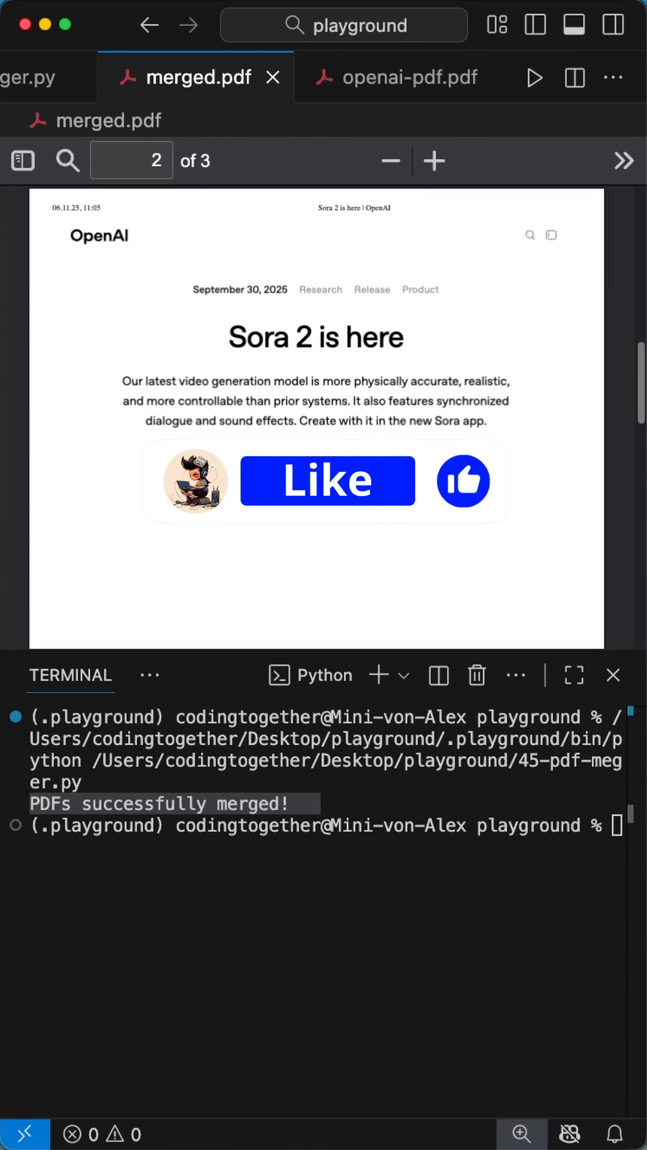